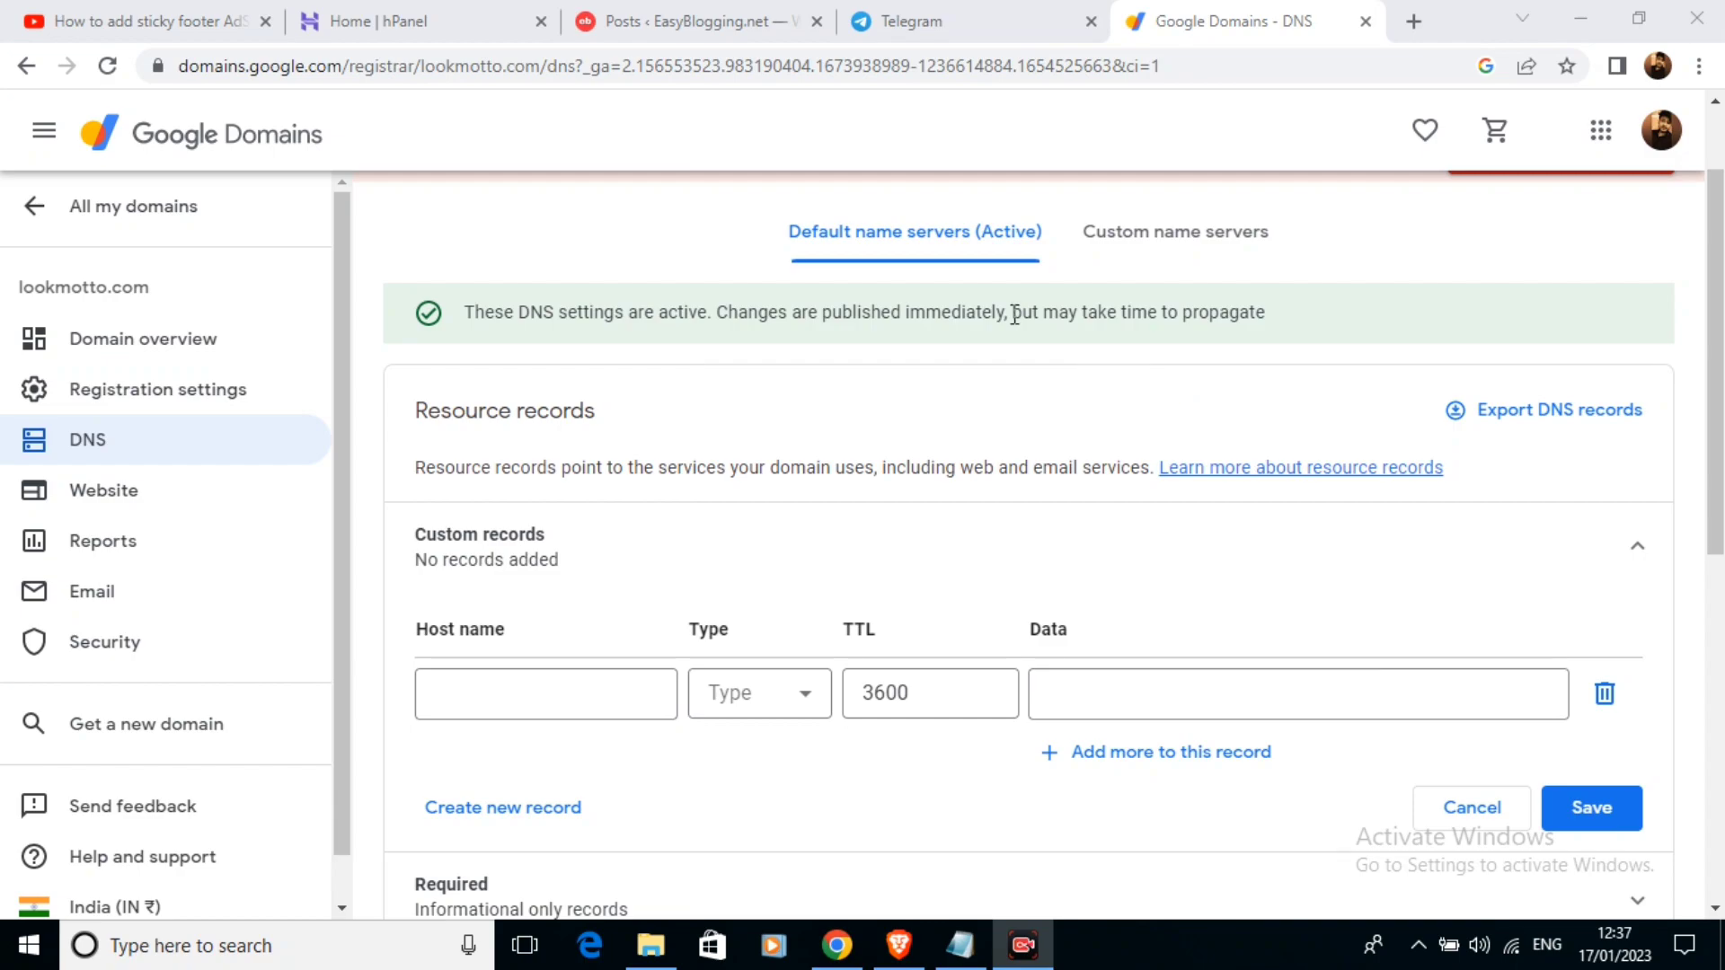
{"action": "mouse_move", "coordinate": [1224, 302]}
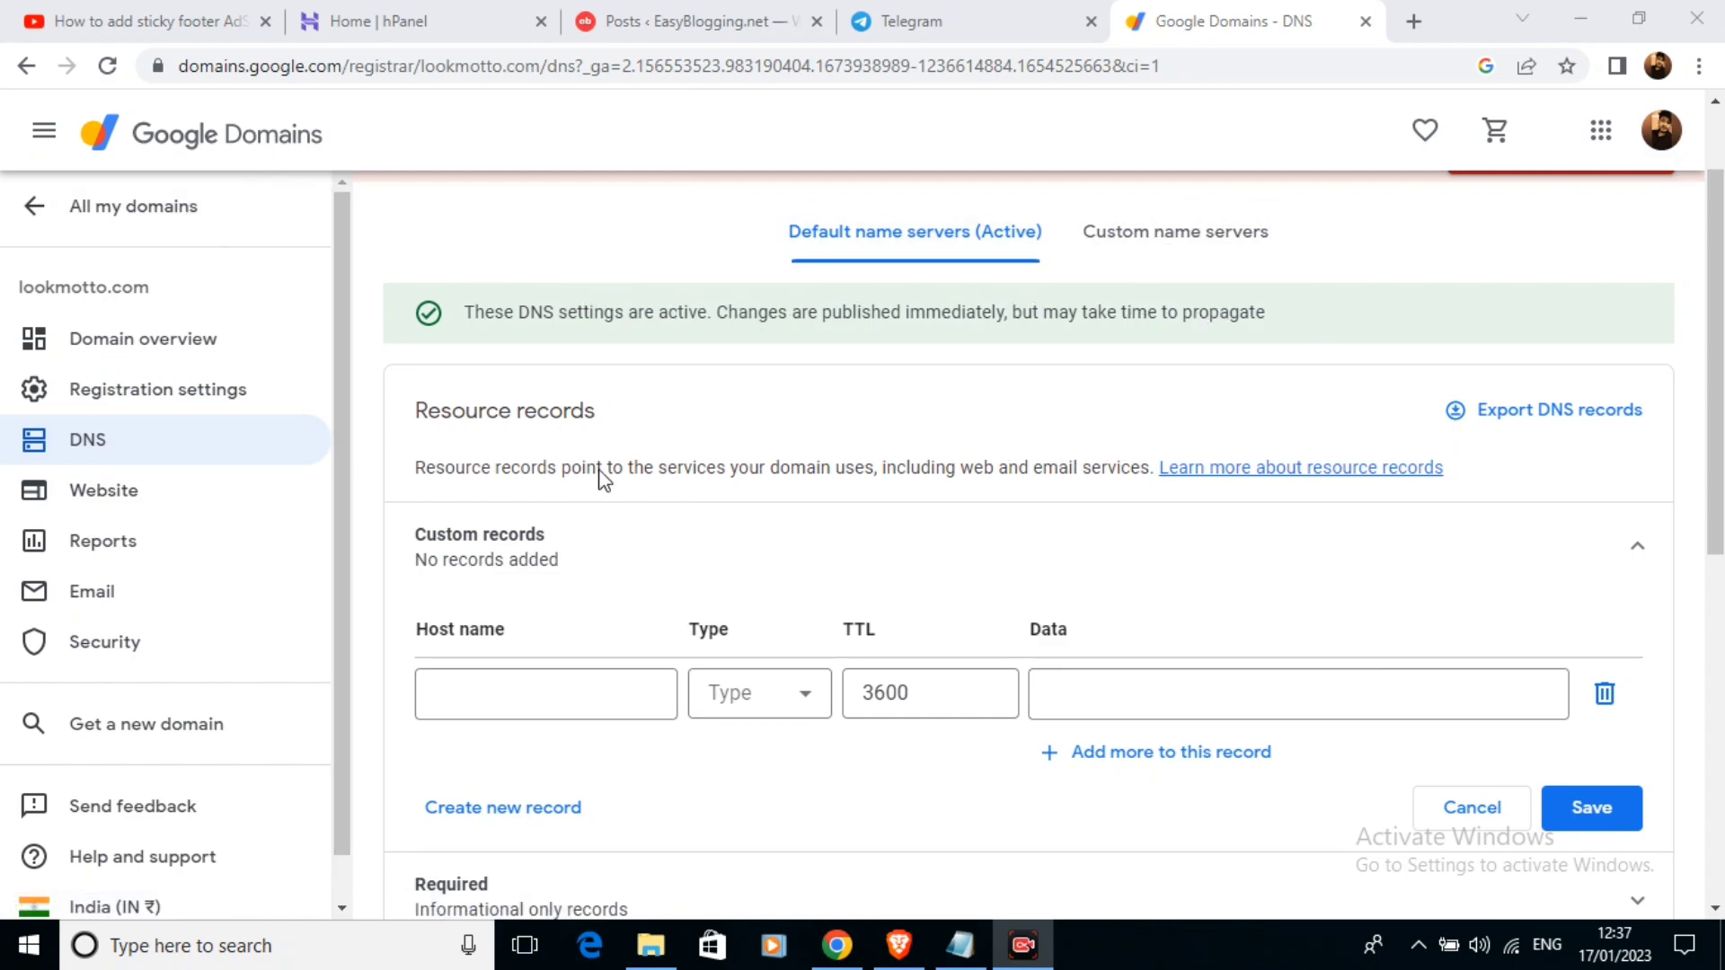
Show the Custom name servers settings on lookmotto.com's DNS page.
{"action": "scroll", "scroll_direction": "up", "scroll_amount": 3}
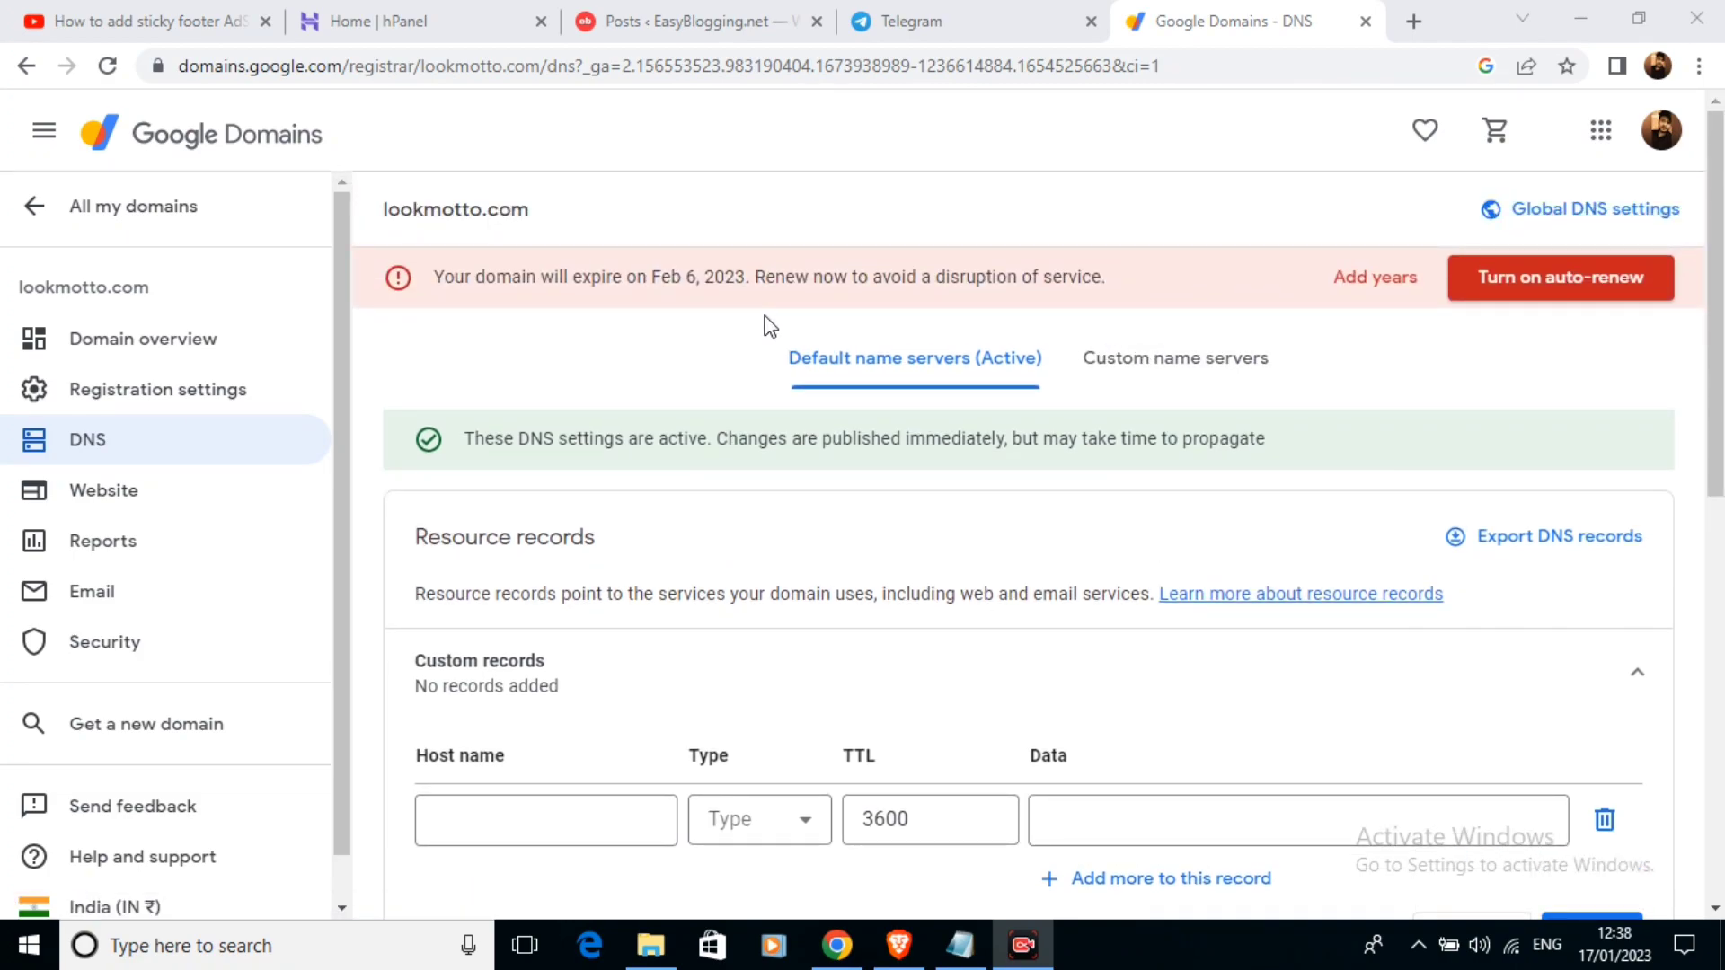
{"action": "mouse_move", "coordinate": [1082, 526]}
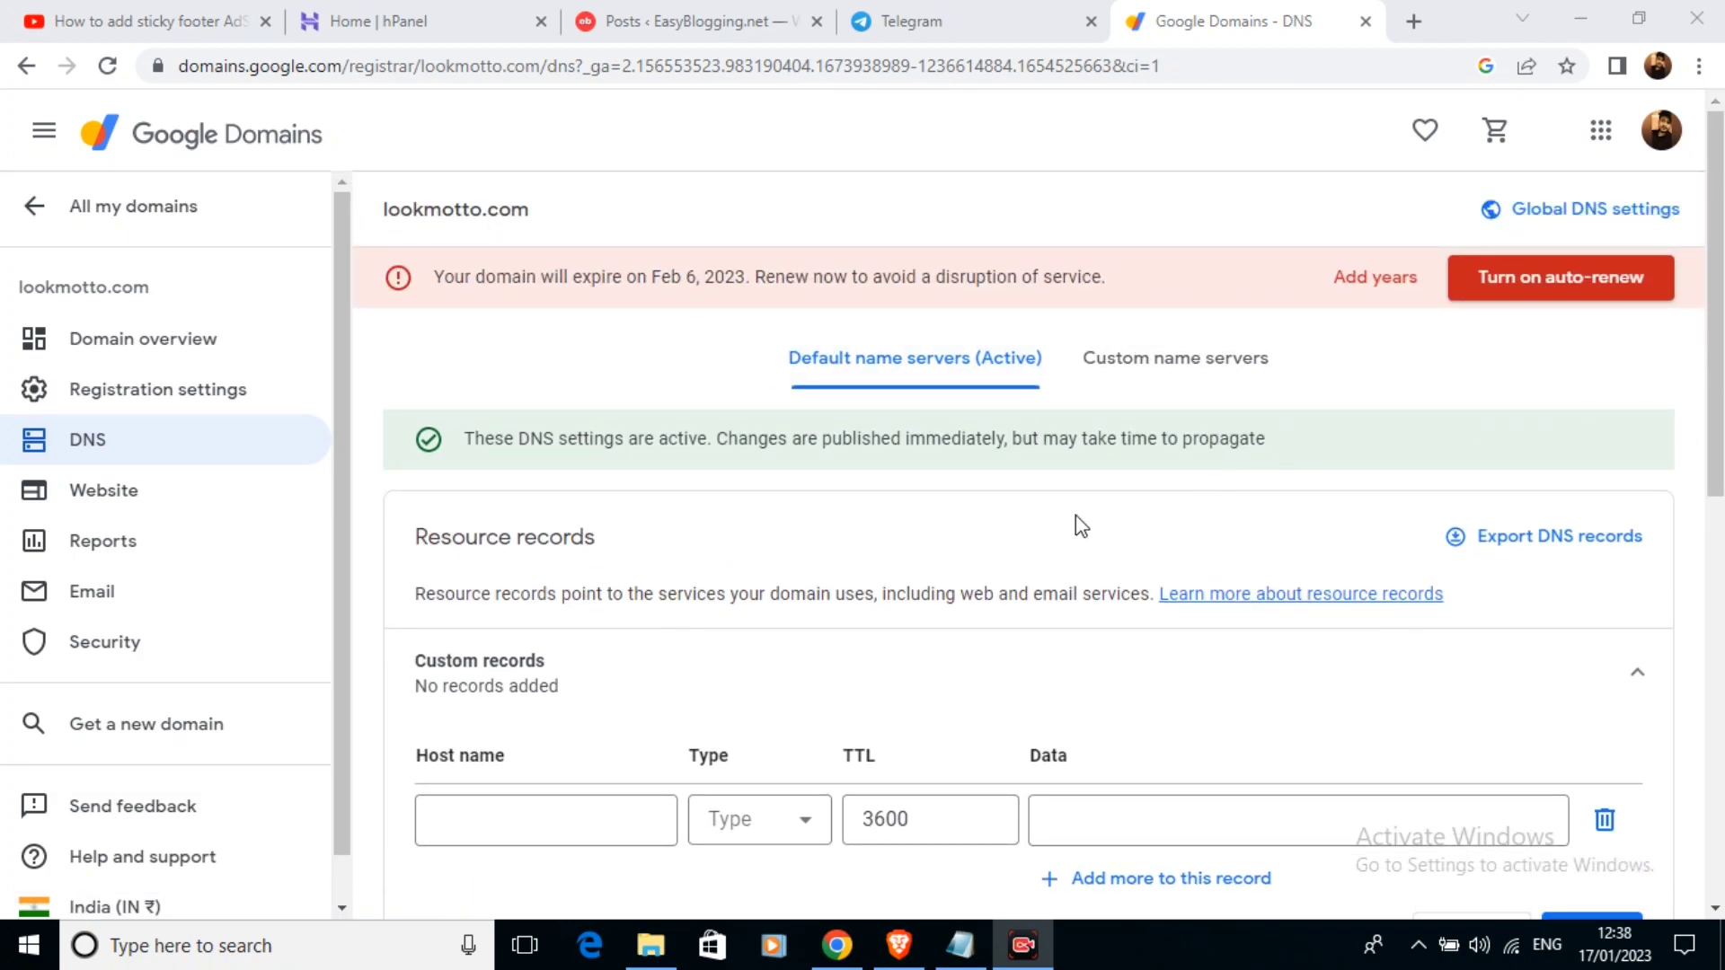
{"action": "scroll", "scroll_direction": "down", "scroll_amount": 3}
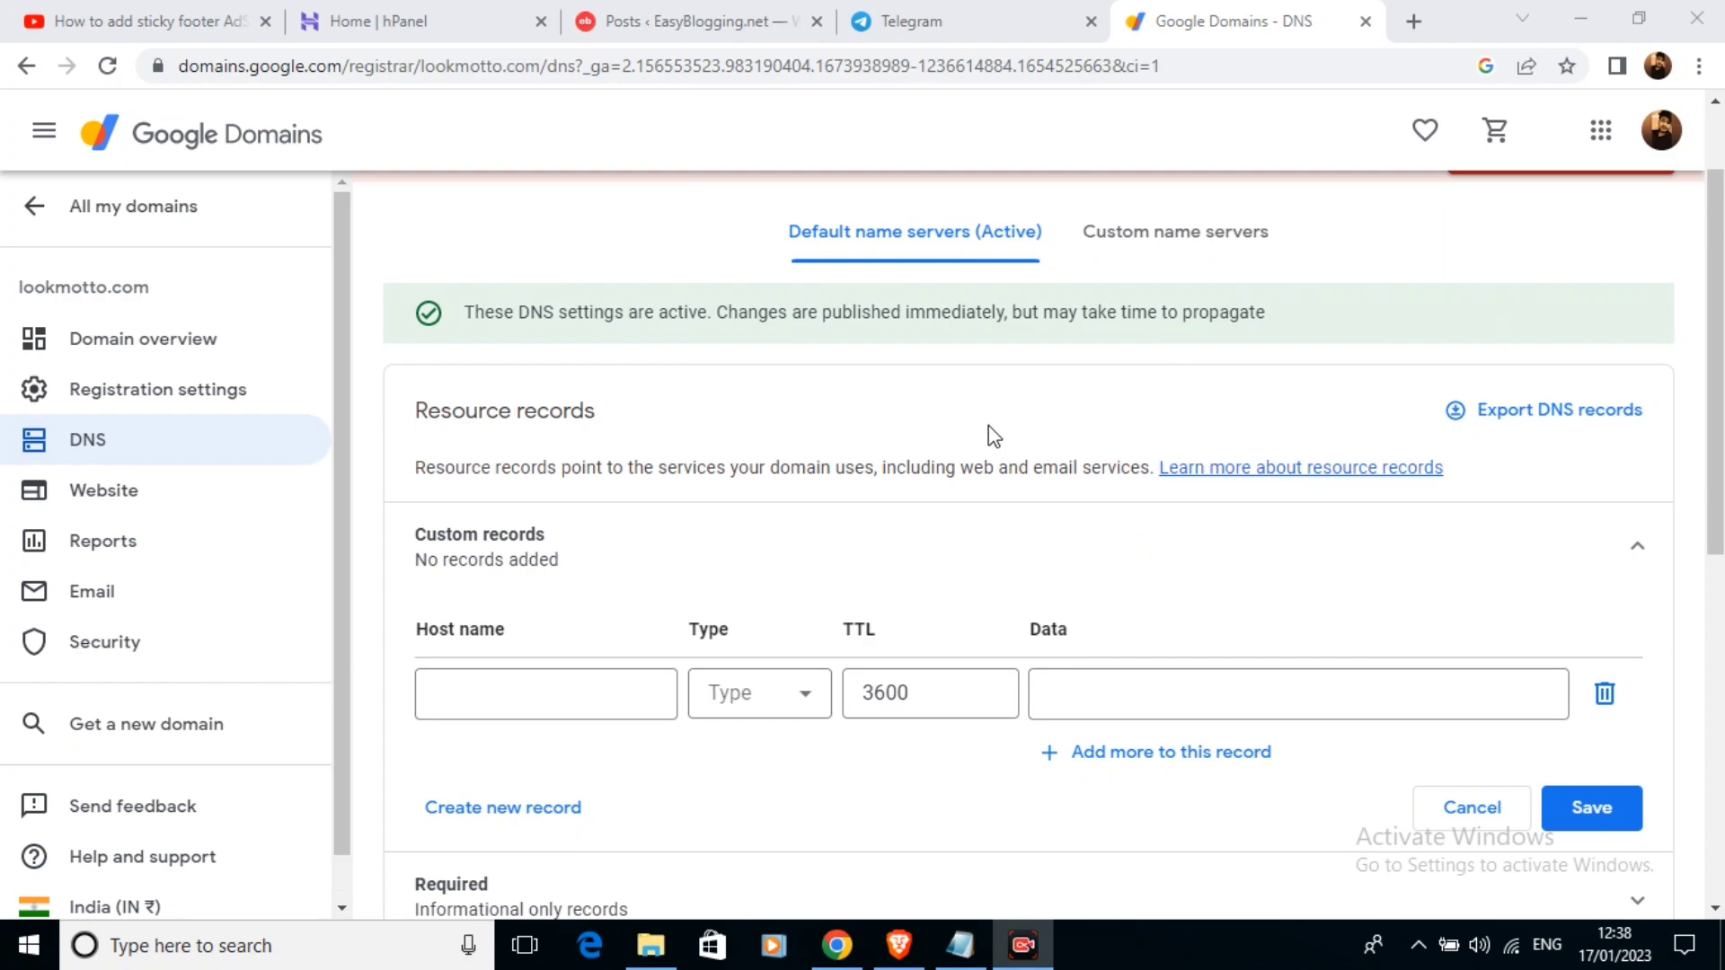
{"action": "mouse_move", "coordinate": [893, 463]}
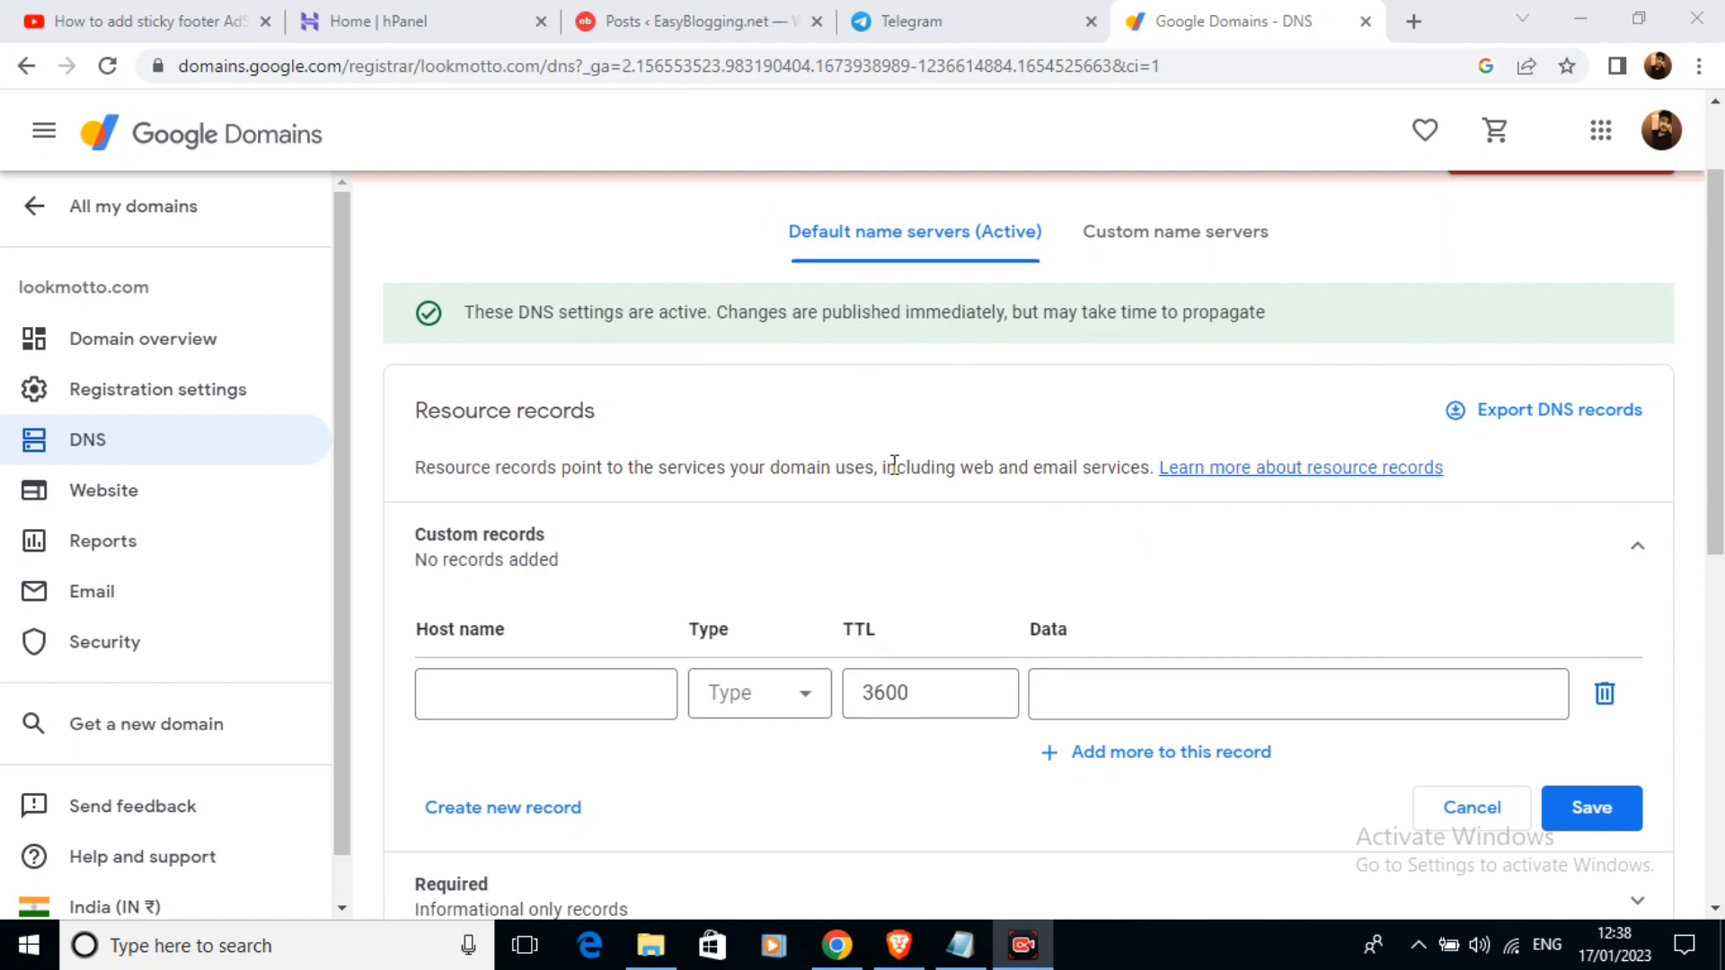
{"action": "mouse_move", "coordinate": [1100, 527]}
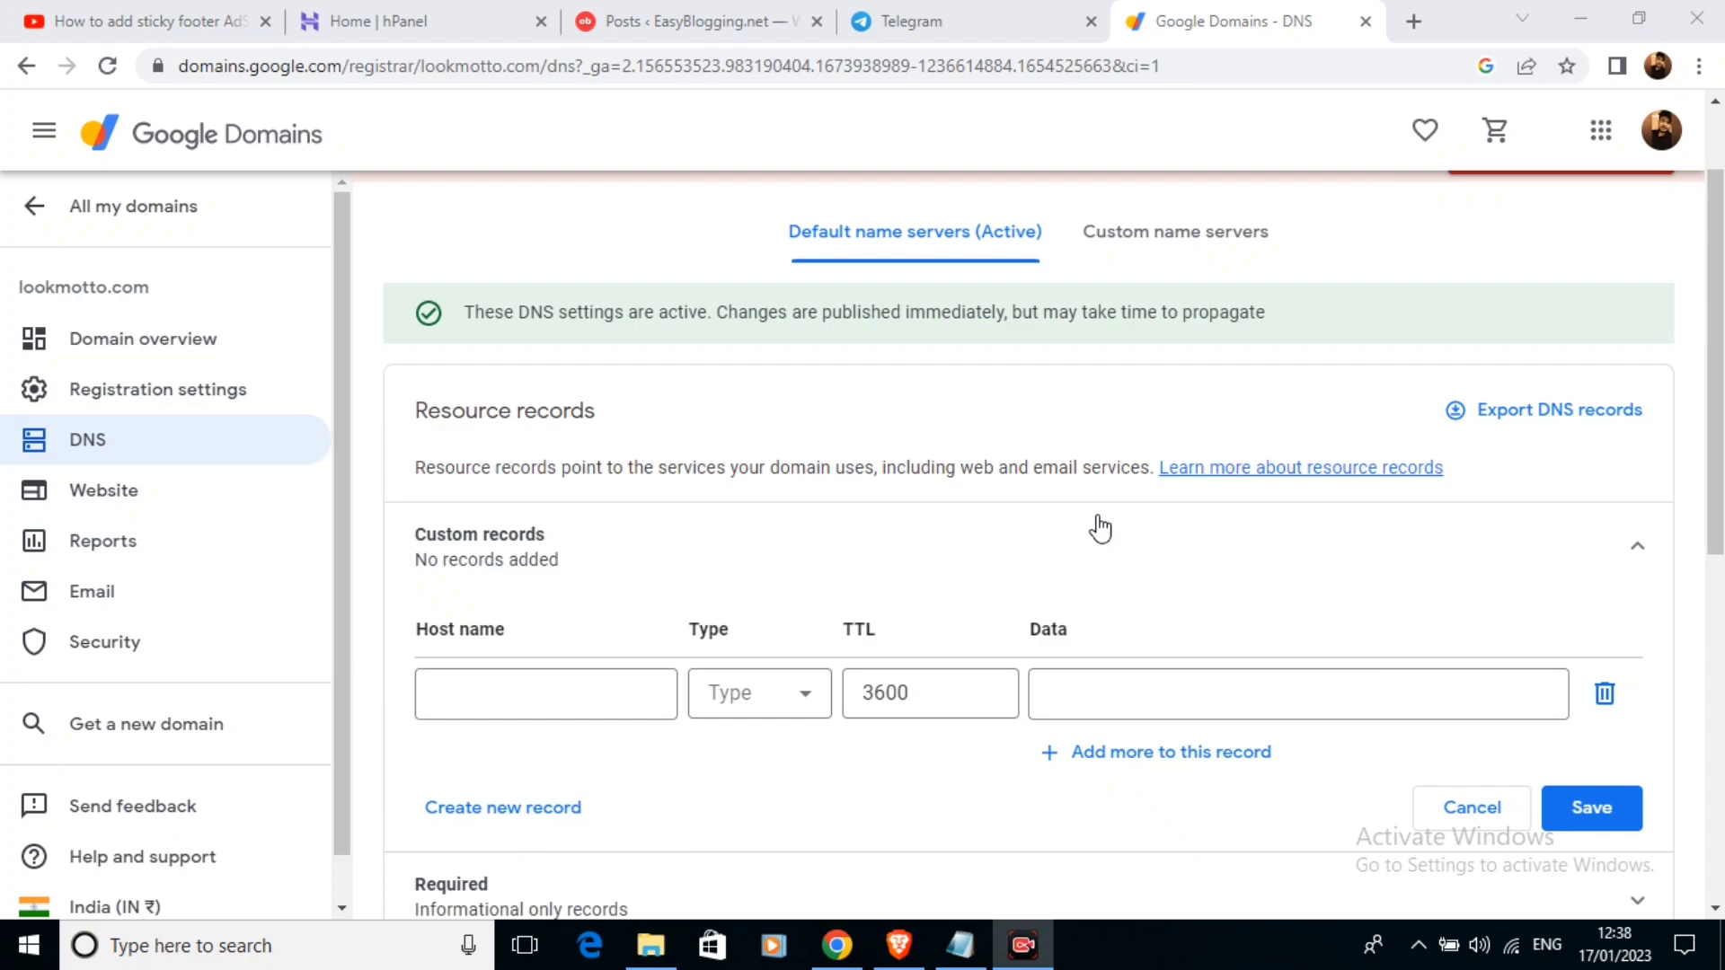
{"action": "mouse_move", "coordinate": [1102, 498]}
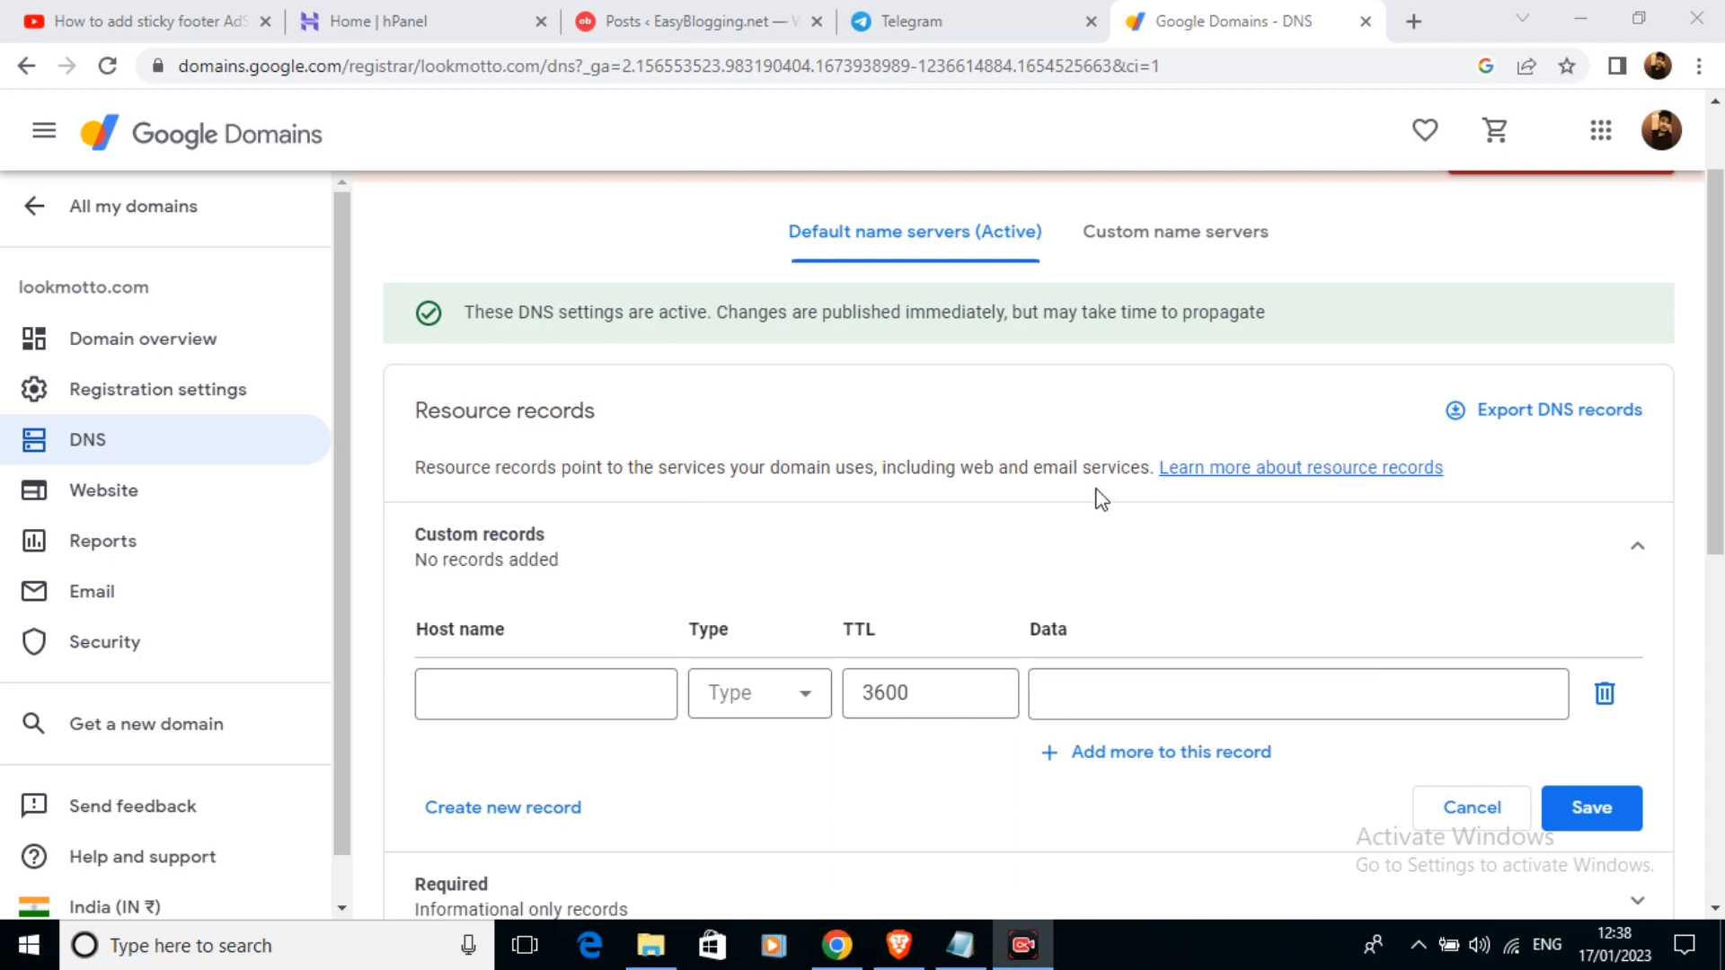
{"action": "mouse_move", "coordinate": [1098, 421]}
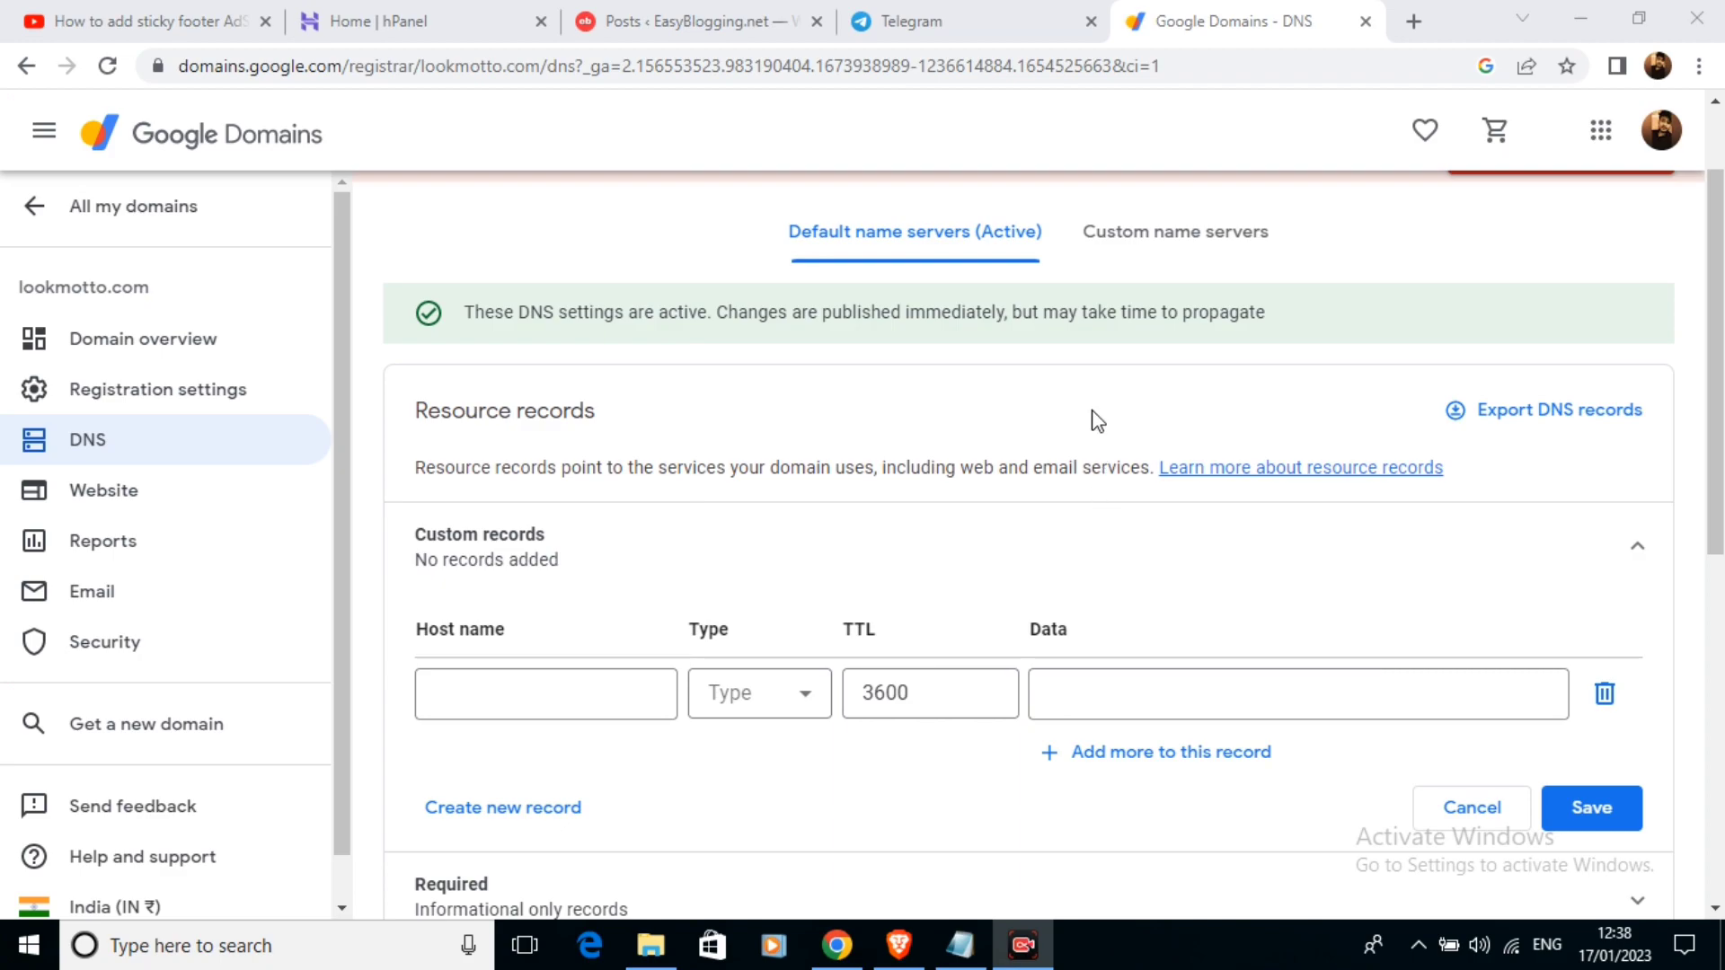
{"action": "mouse_move", "coordinate": [704, 254]}
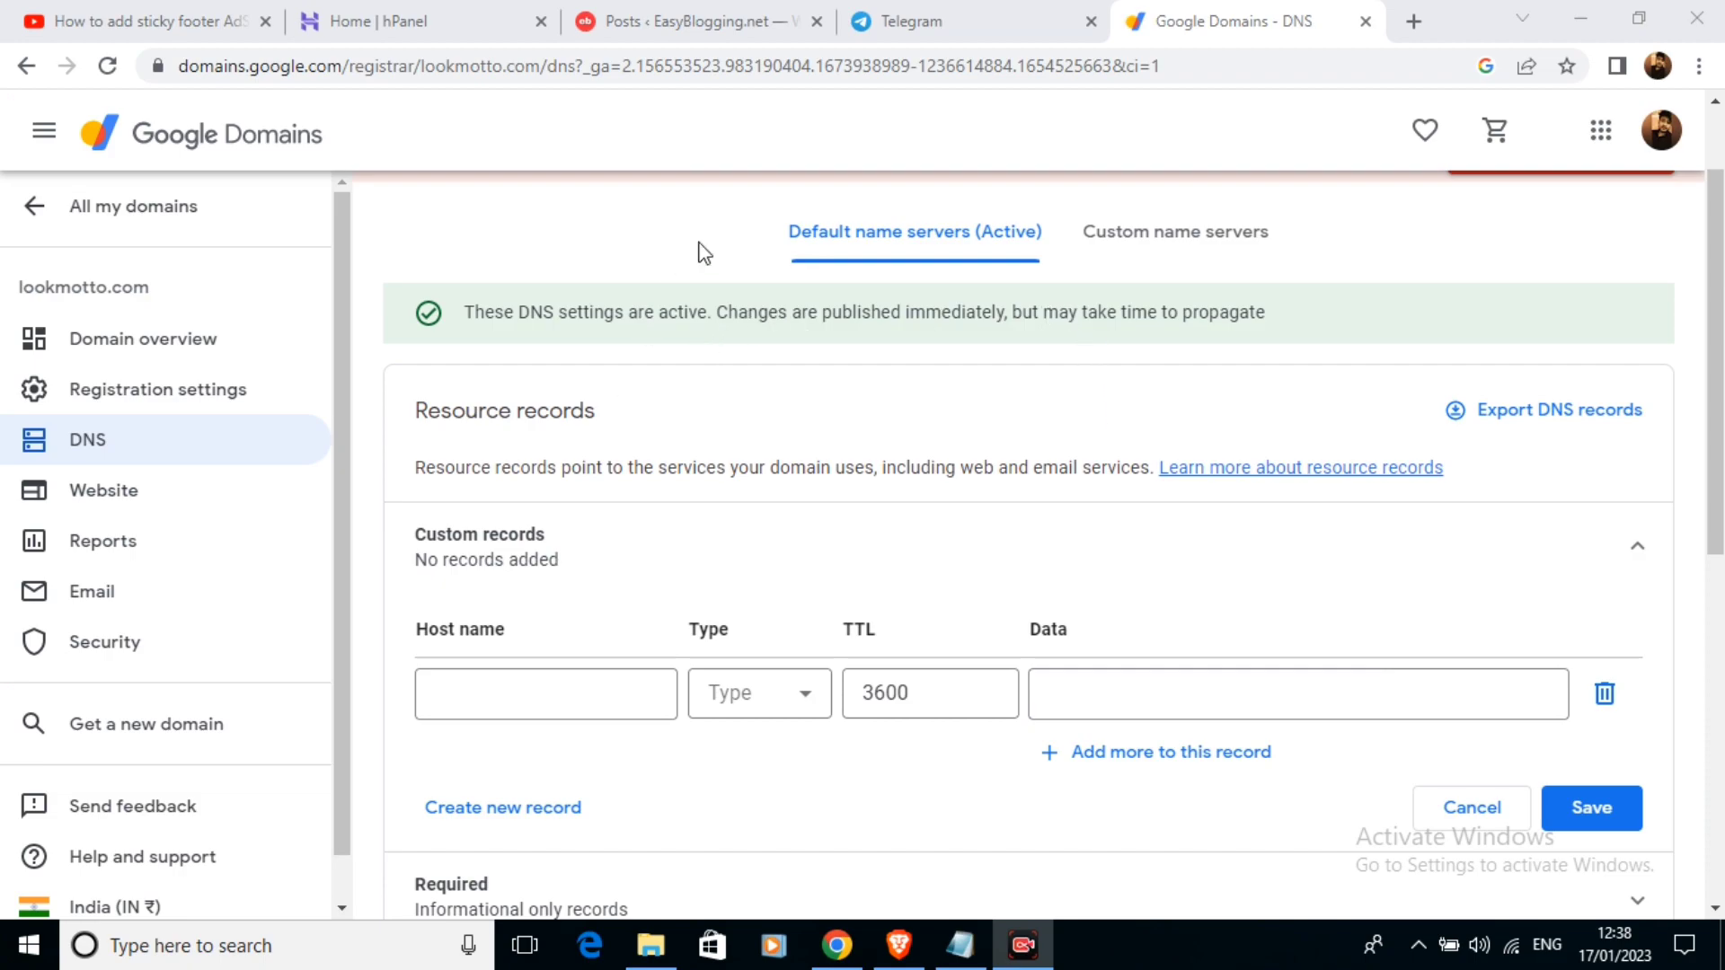
{"action": "mouse_move", "coordinate": [1174, 232]}
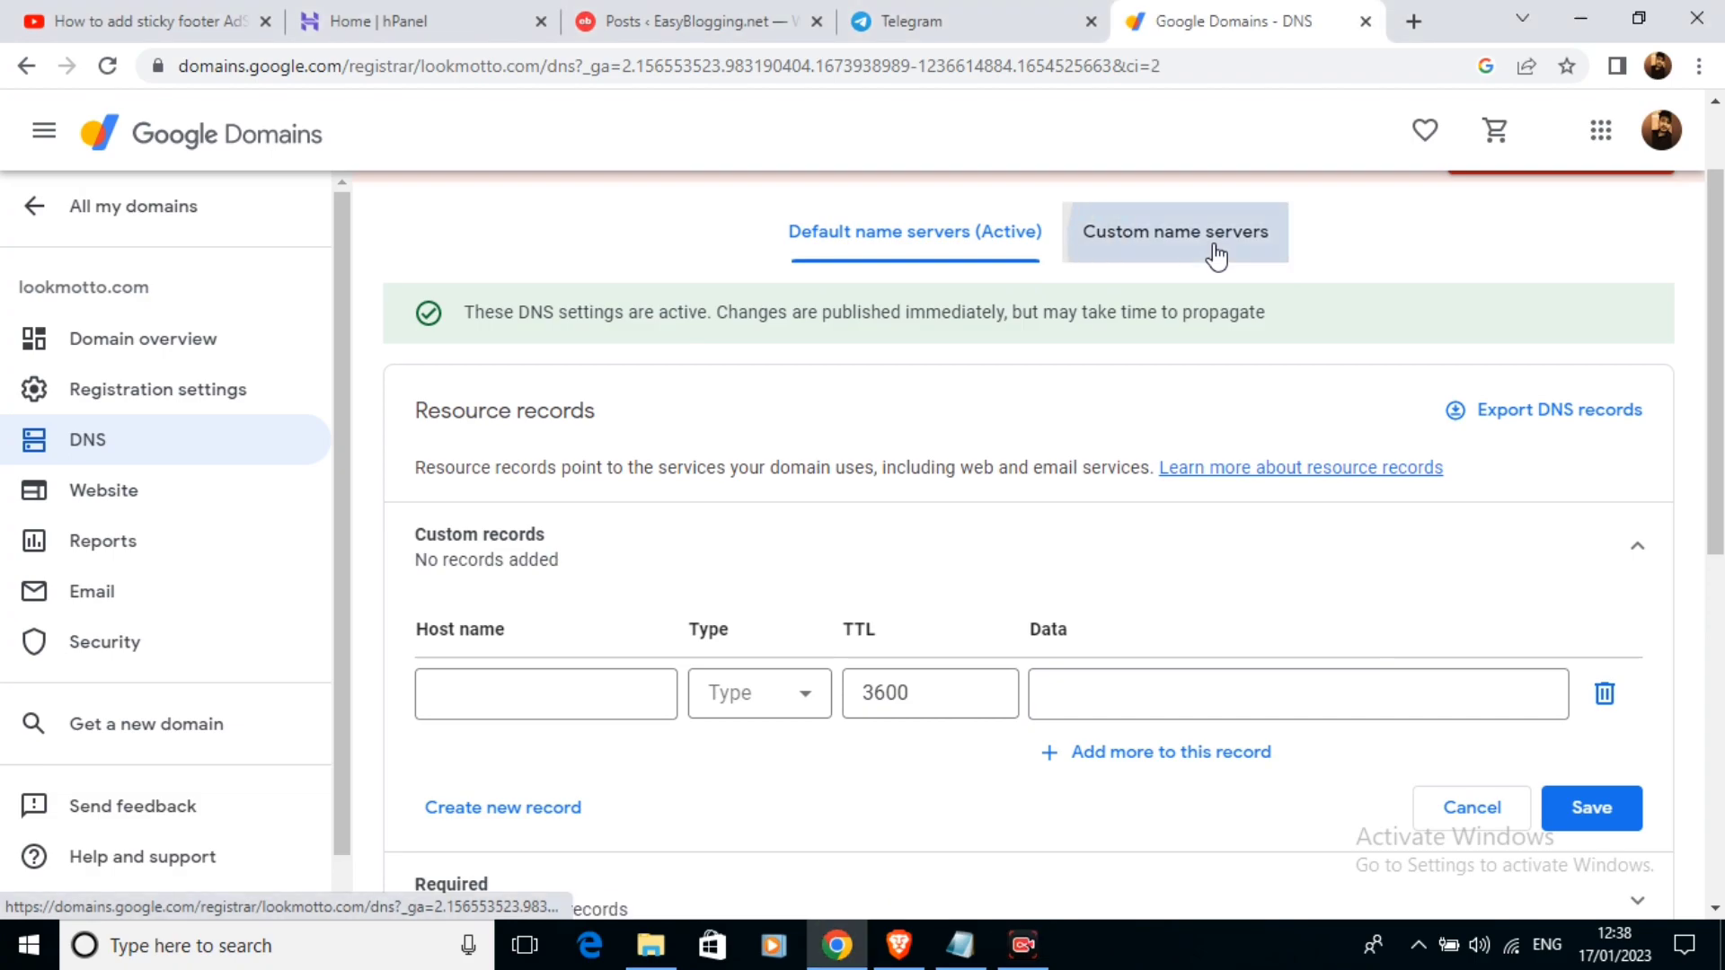
{"action": "left_click", "coordinate": [1176, 232]}
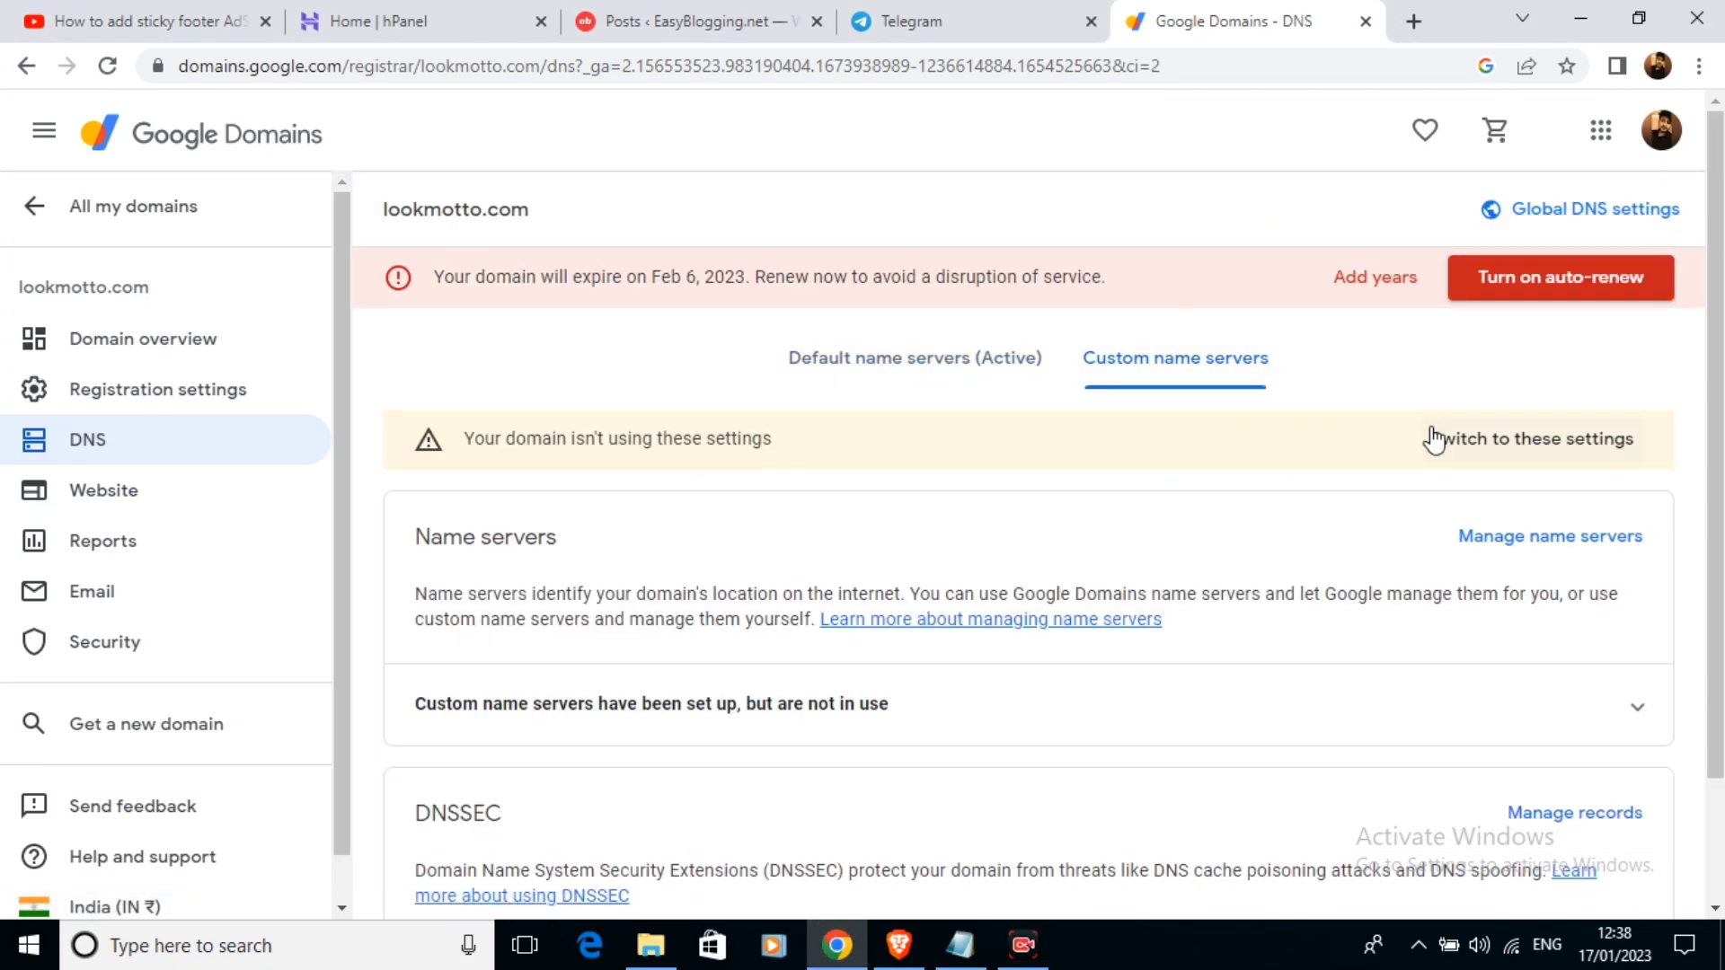
{"action": "mouse_move", "coordinate": [1627, 452]}
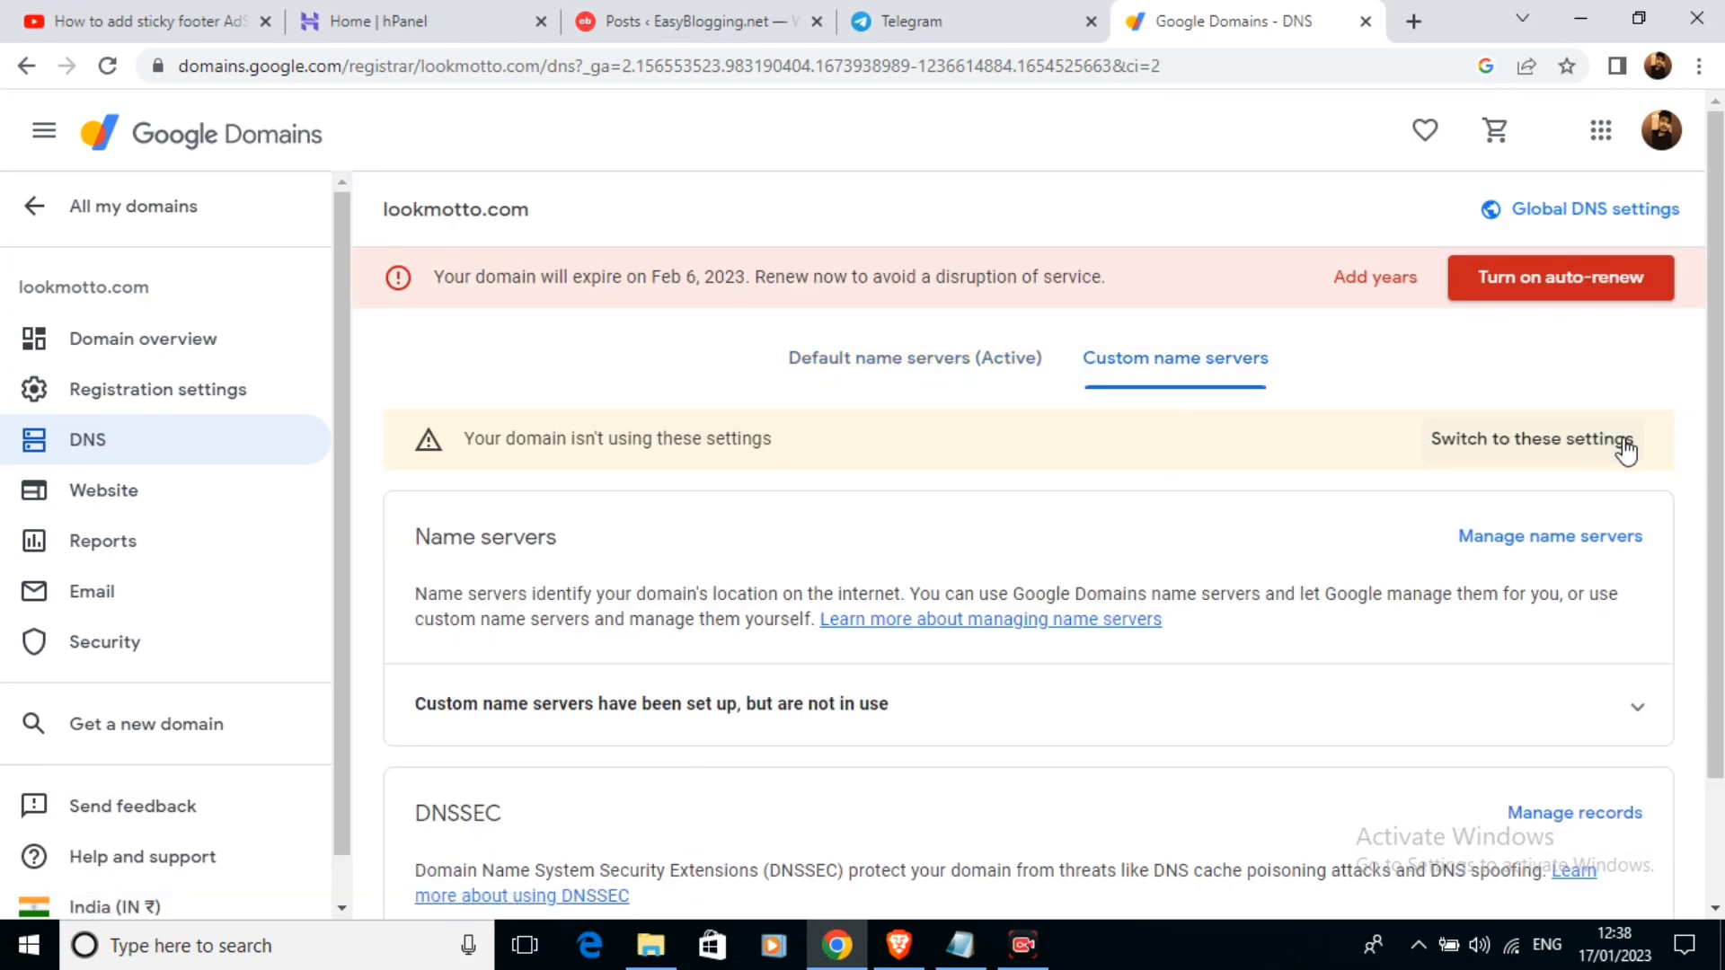
Switch lookmotto.com to the custom name servers ns1.dns-parking.com and ns2.dns-parking.com.
{"action": "left_click", "coordinate": [1531, 438]}
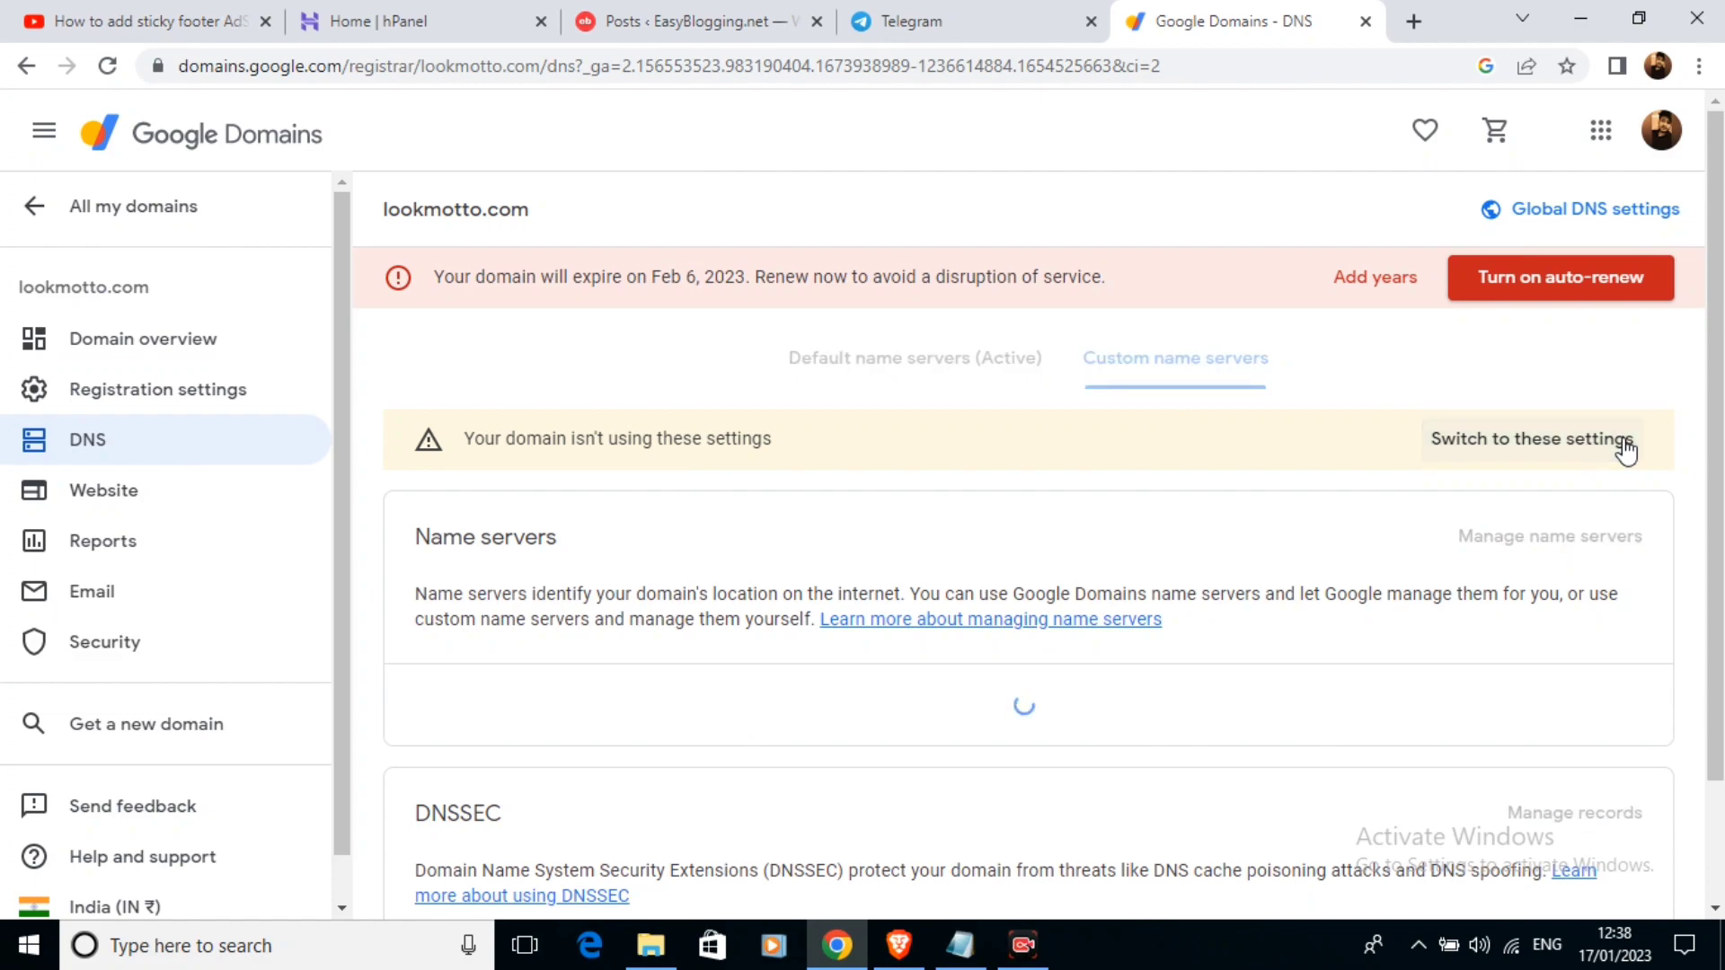
{"action": "left_click", "coordinate": [1529, 439]}
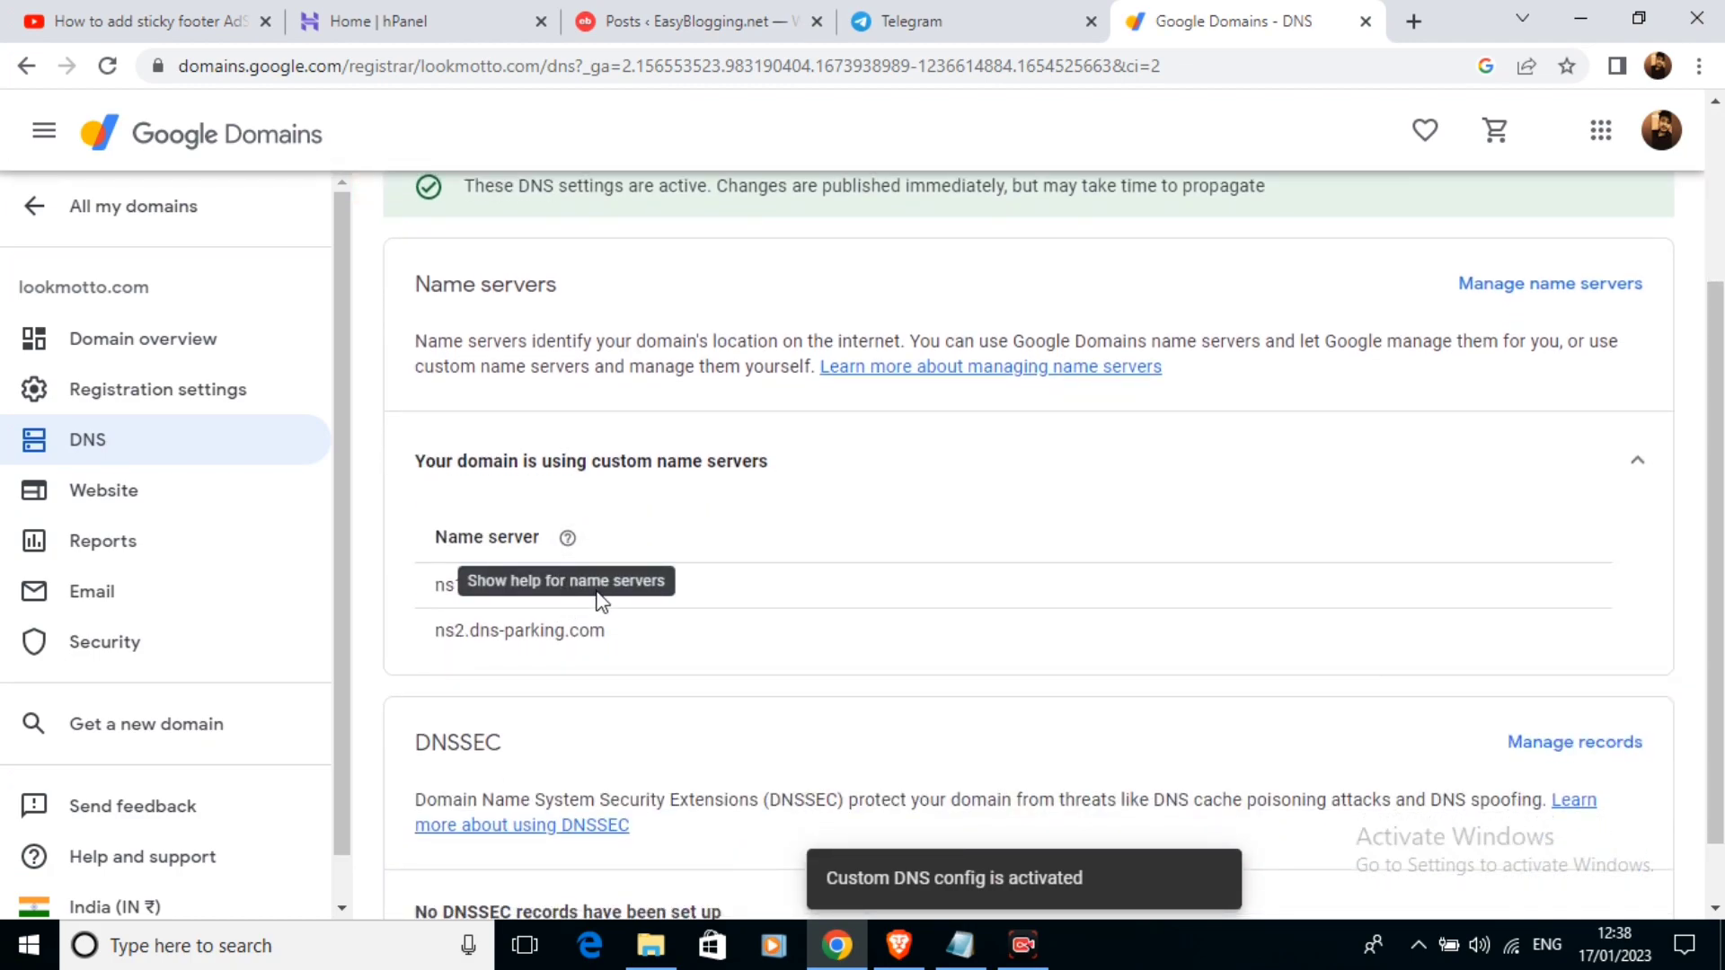
{"action": "mouse_move", "coordinate": [622, 595]}
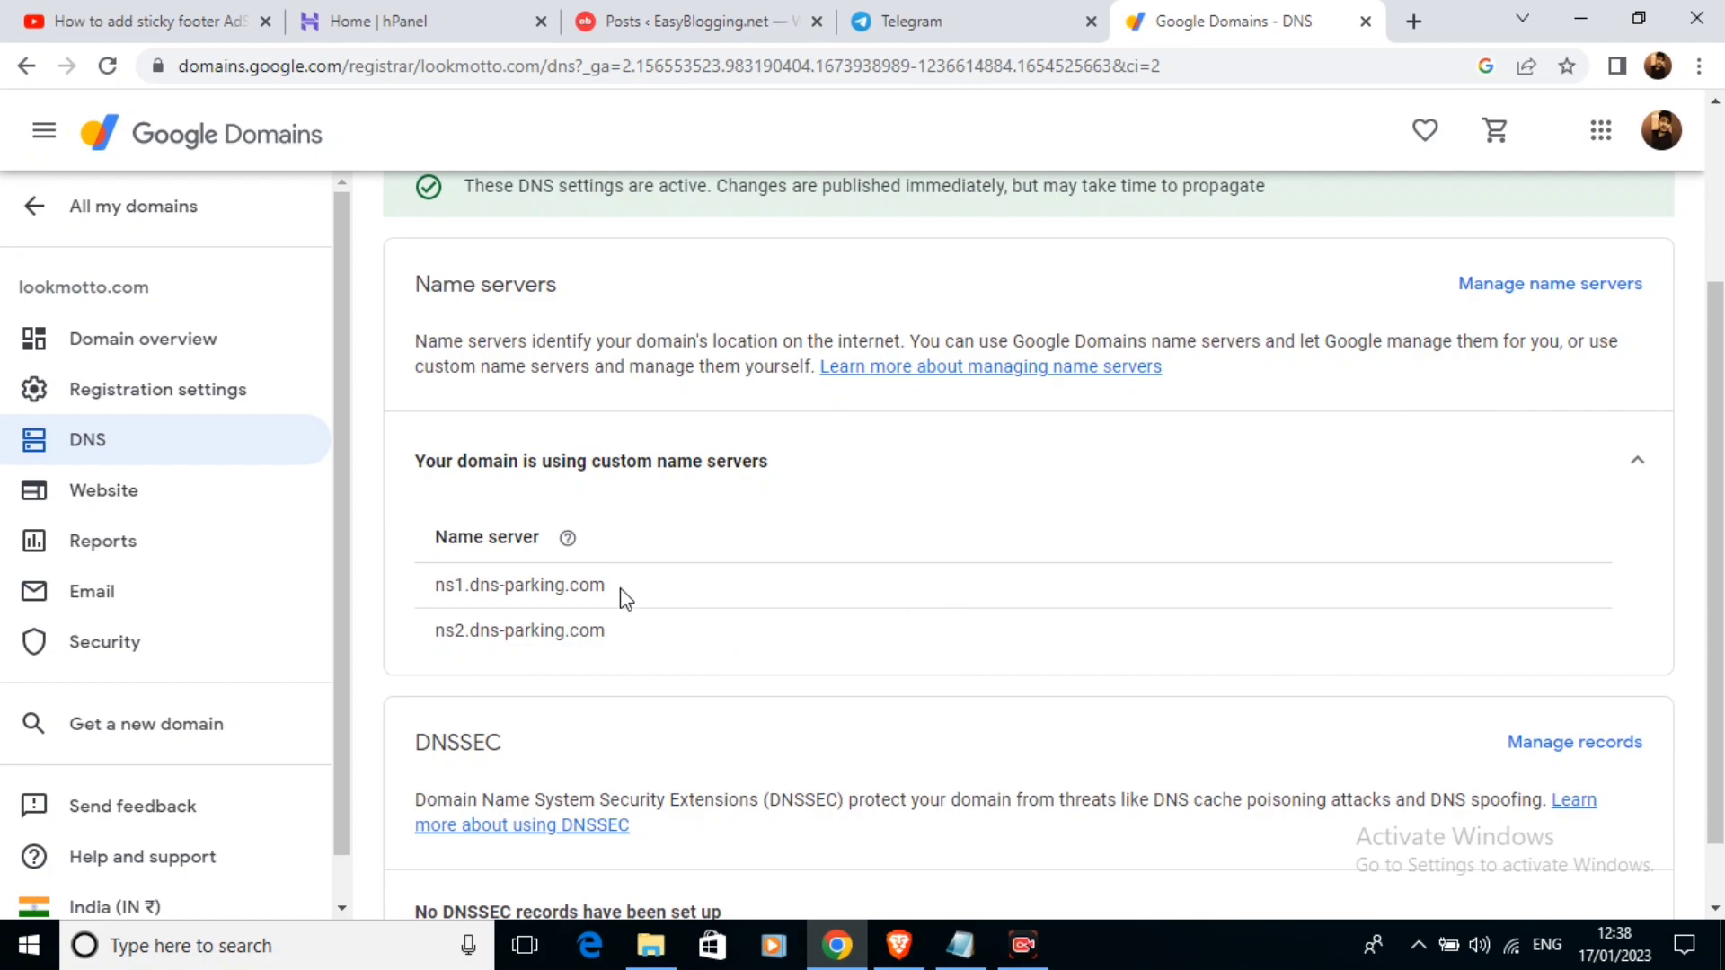
{"action": "scroll", "scroll_direction": "down", "scroll_amount": 3}
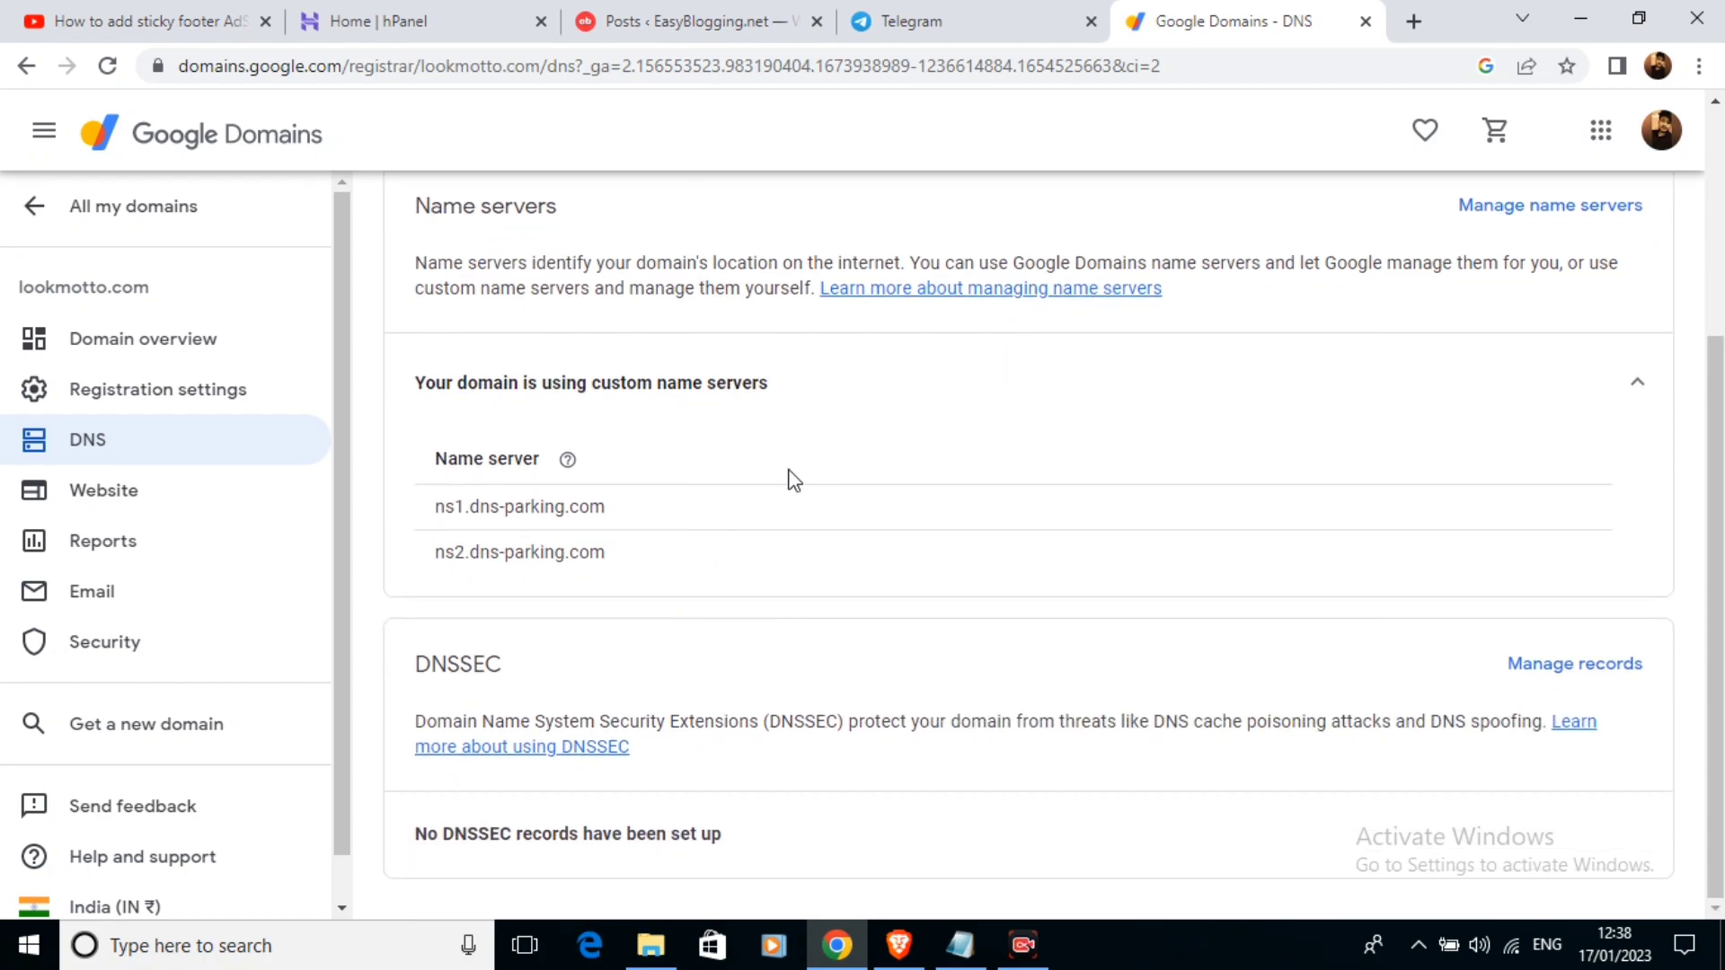
{"action": "mouse_move", "coordinate": [776, 498]}
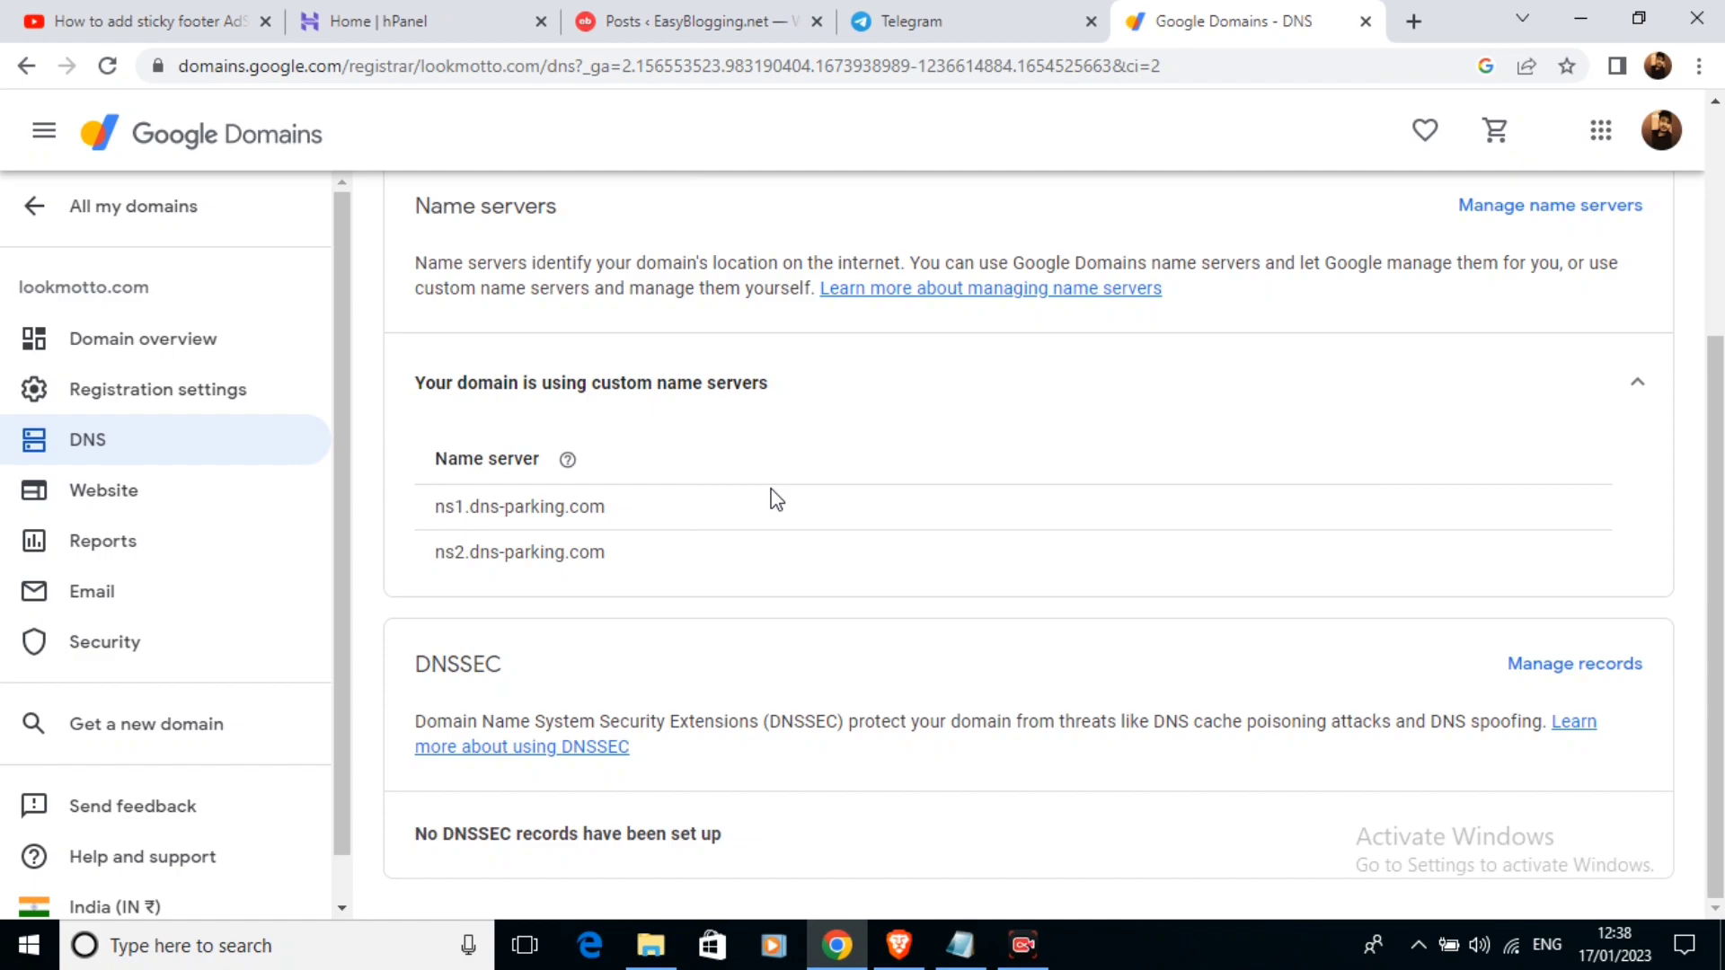
{"action": "mouse_move", "coordinate": [735, 518]}
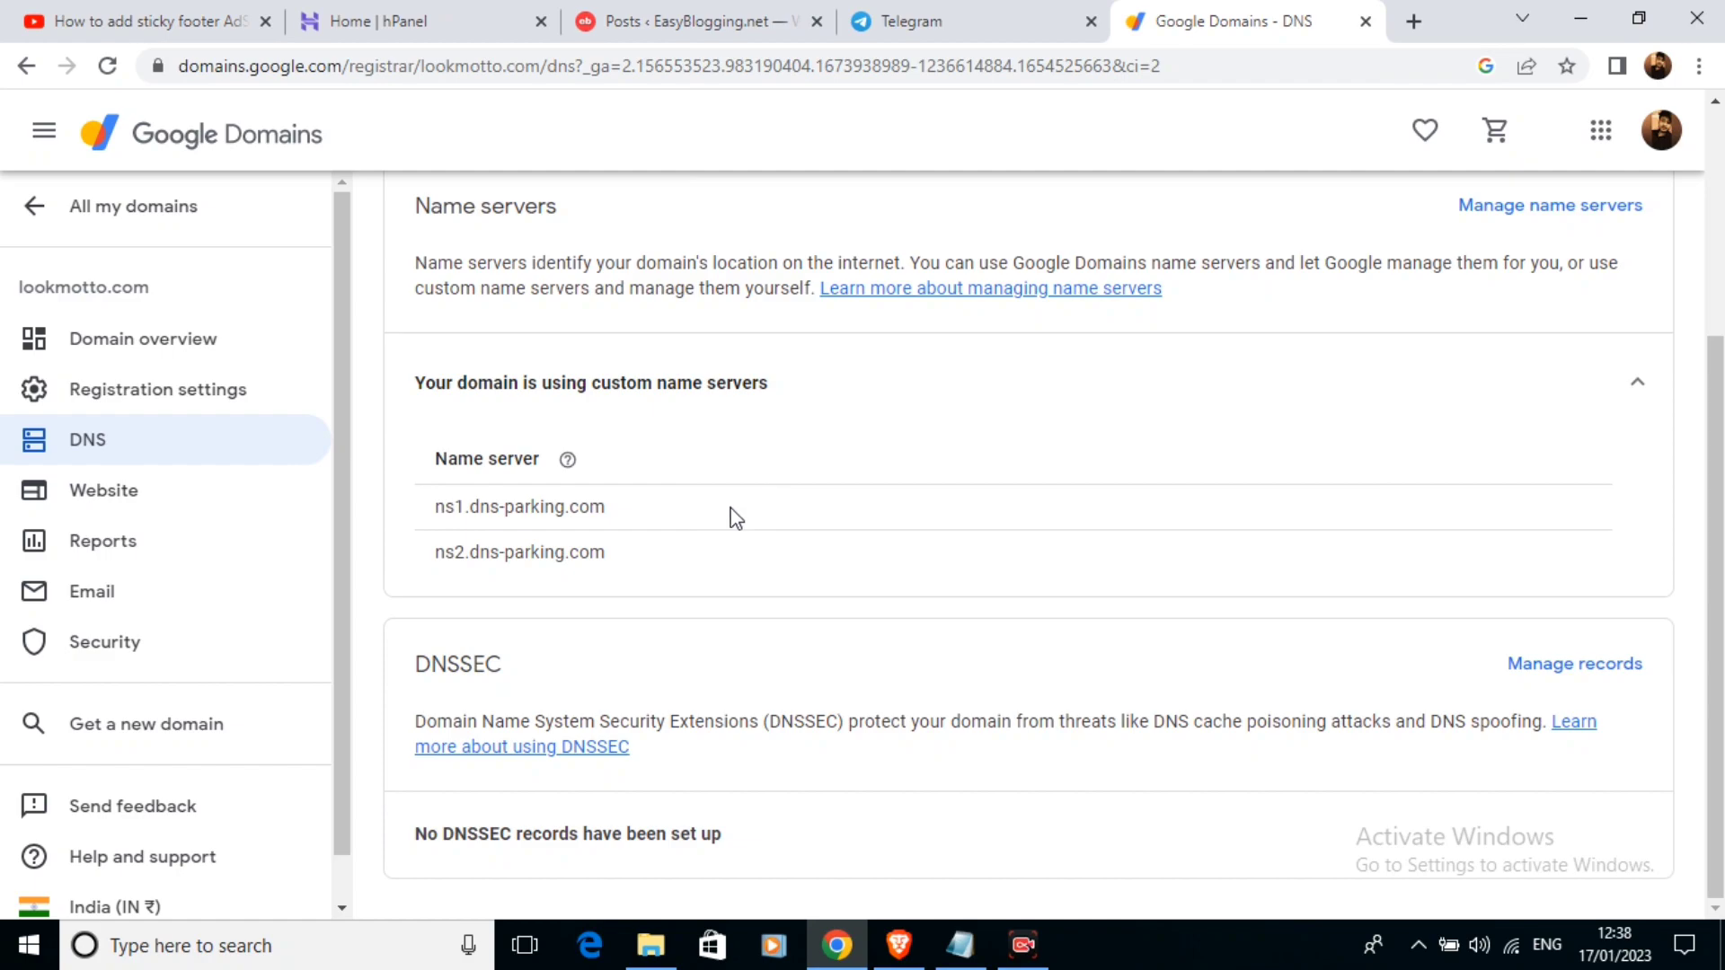